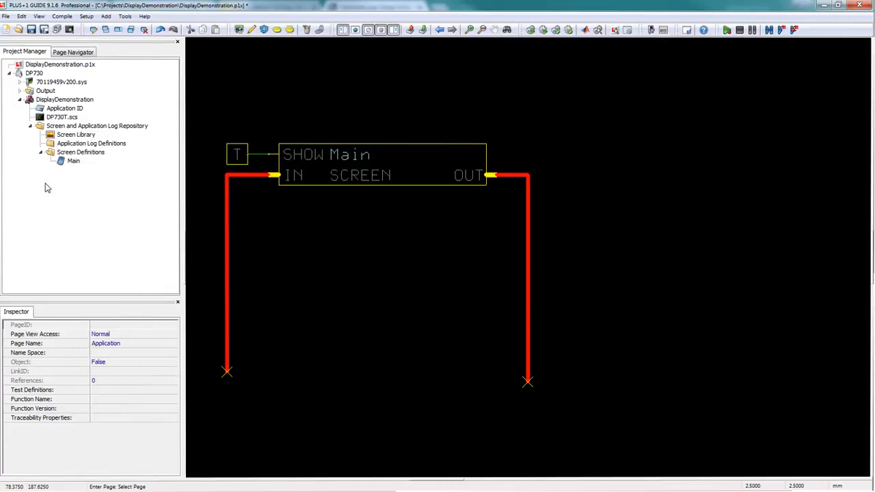
# Step: Add a Widgets folder under Screen Definitions with a new ScreenDef, and open it for editing
pyautogui.rightClick(80, 152)
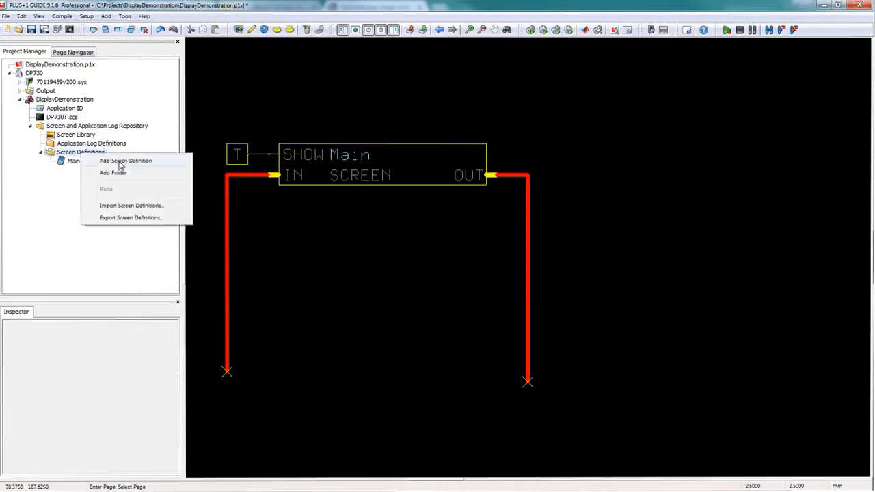
pyautogui.click(126, 162)
pyautogui.write('Widgets')
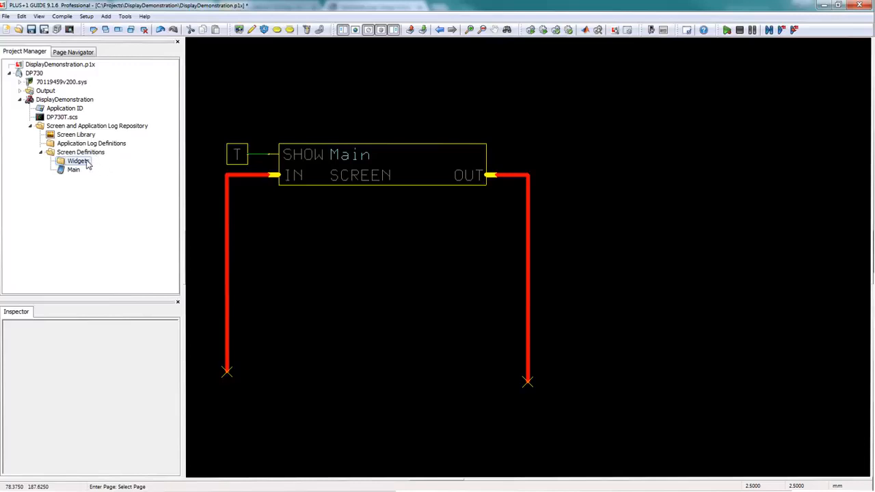
pyautogui.rightClick(73, 161)
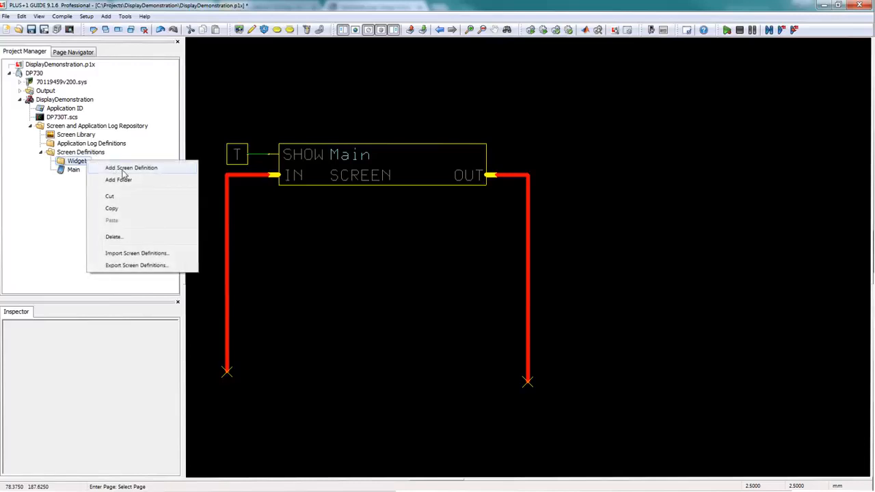
pyautogui.click(132, 167)
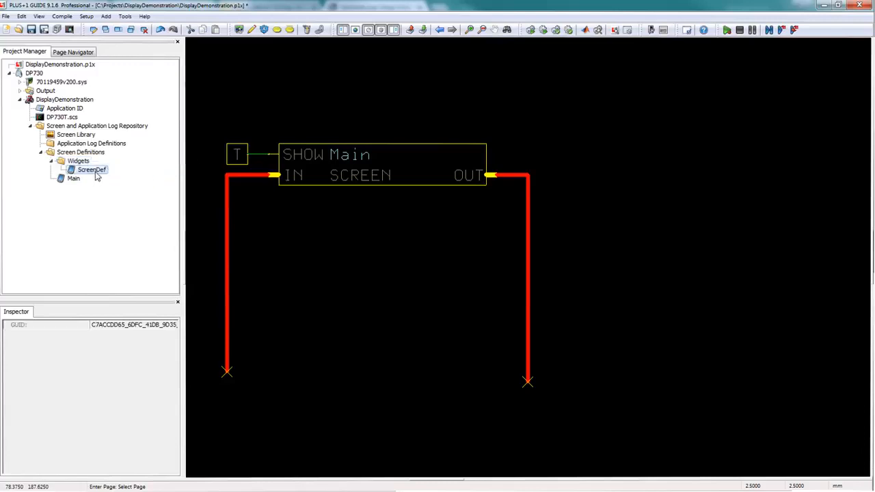
pyautogui.doubleClick(91, 170)
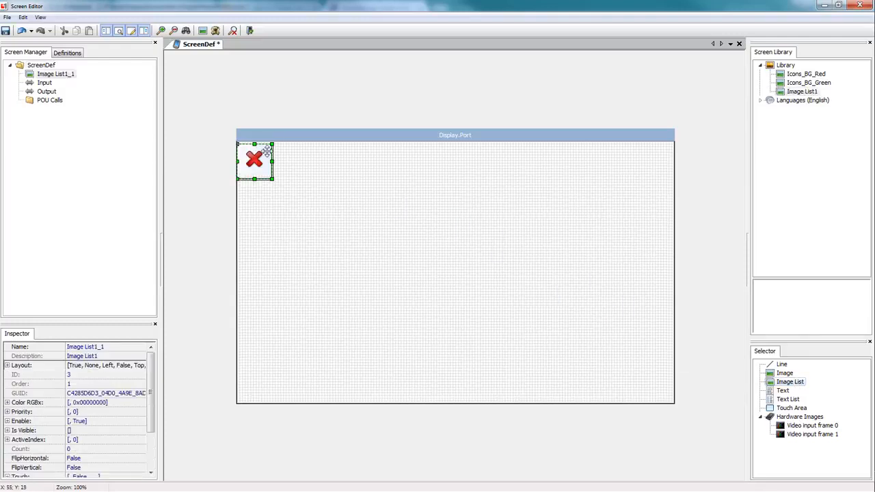
# Step: Add Icons_BG_Red and Icons_BG_Green to the image list's contents
pyautogui.doubleClick(255, 162)
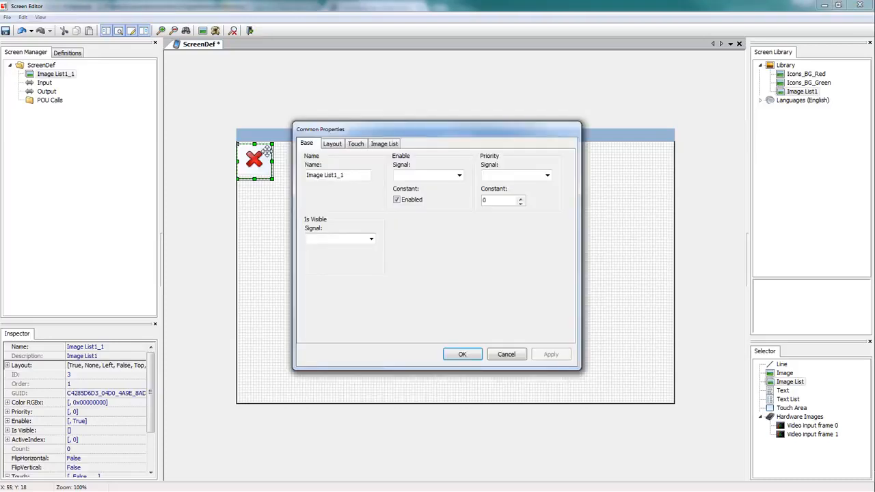
pyautogui.click(384, 144)
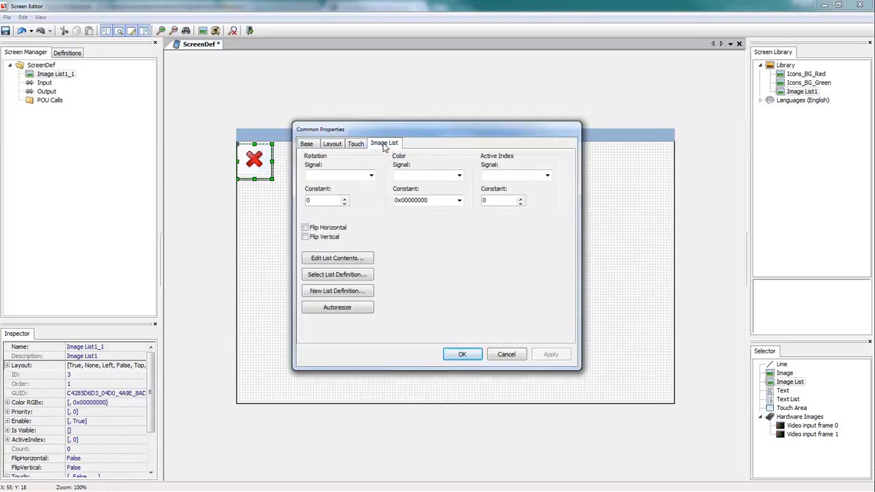
pyautogui.click(337, 257)
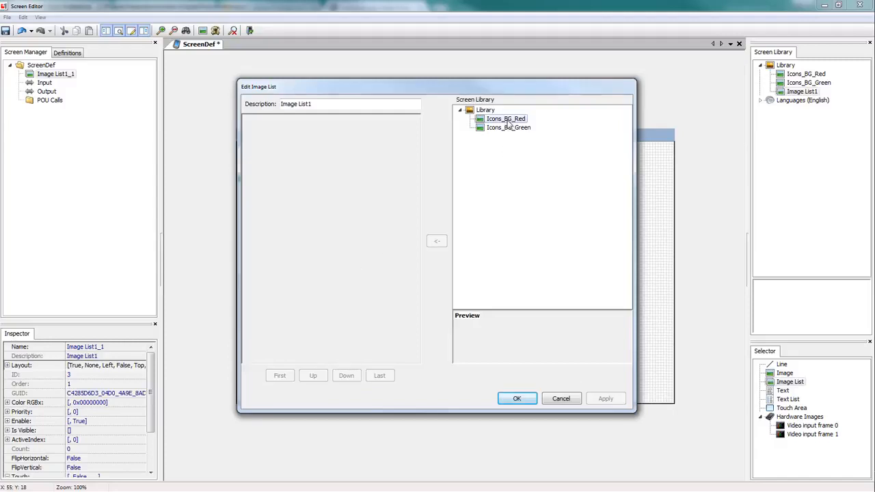
pyautogui.click(436, 241)
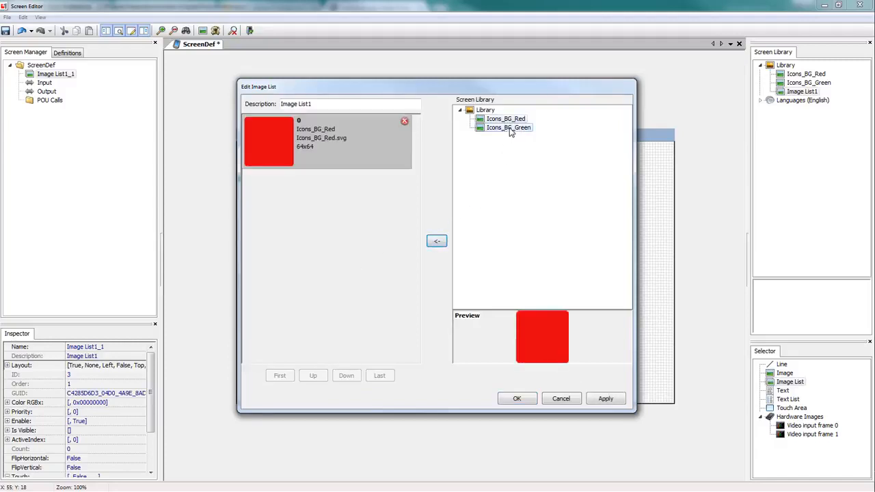
pyautogui.click(437, 241)
pyautogui.write('ButtonBackg')
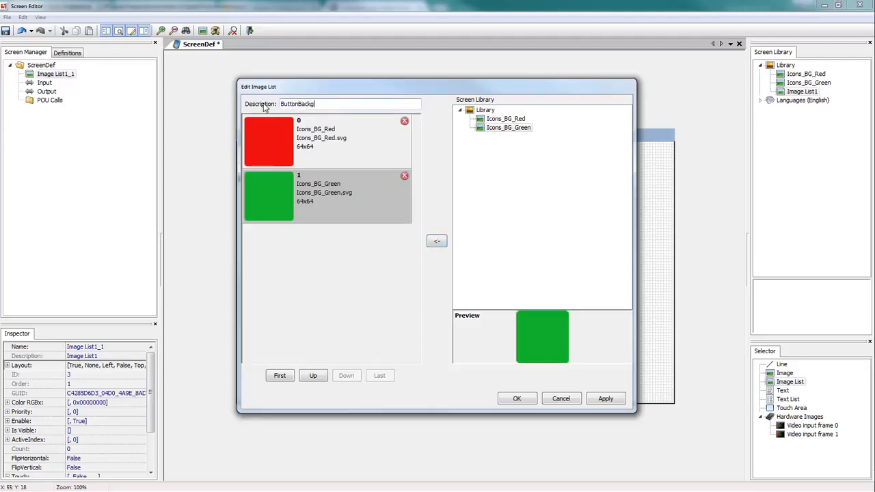
# Step: Name the image list ButtonBackgrounds and apply the properties
pyautogui.write('rounds')
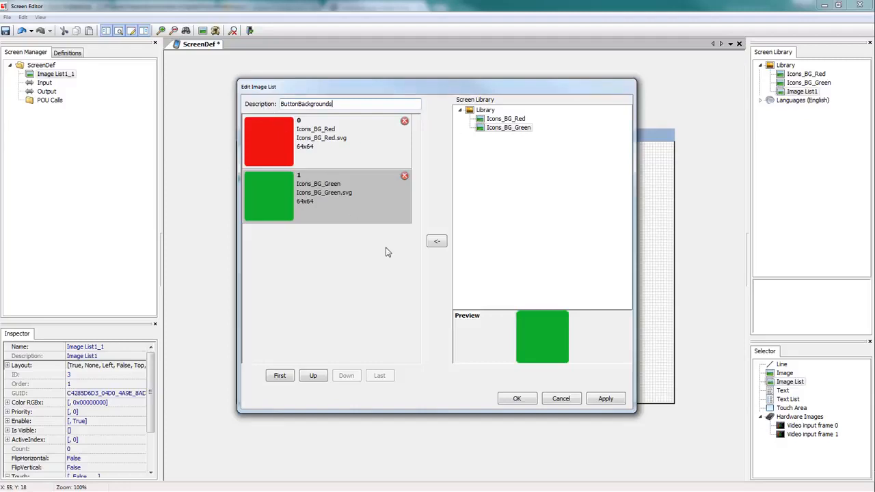
pyautogui.click(517, 398)
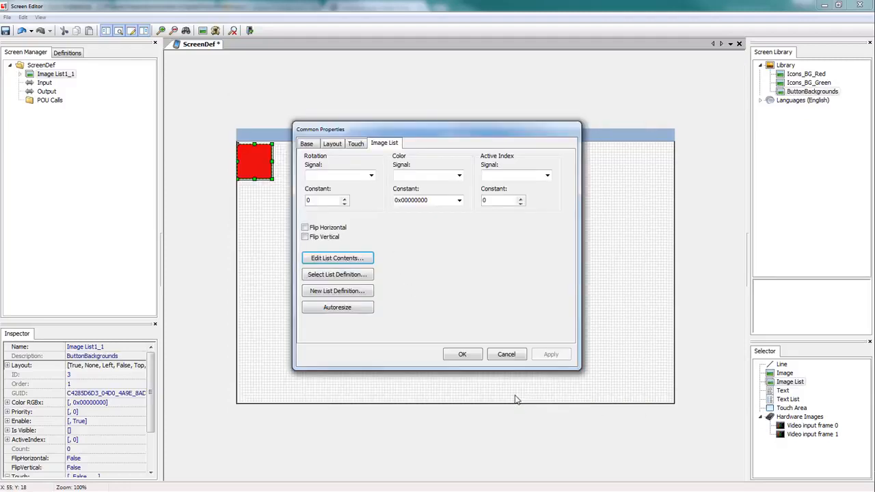
pyautogui.click(462, 352)
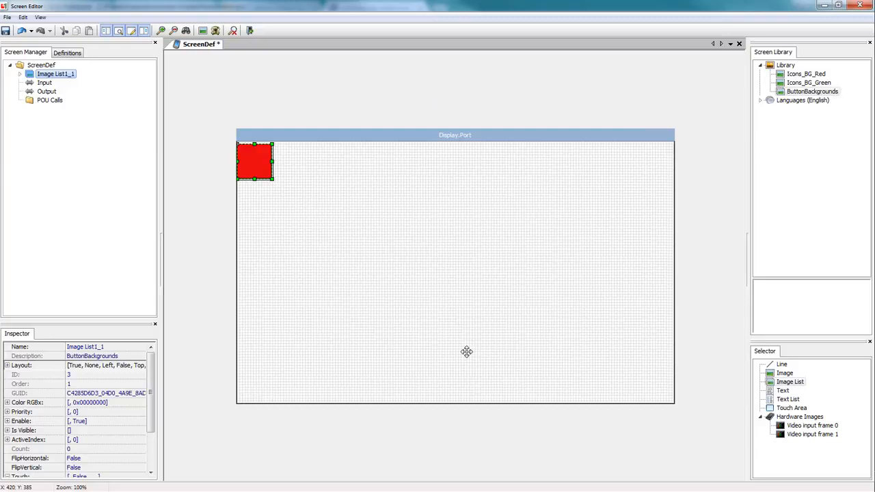
pyautogui.moveTo(279, 178)
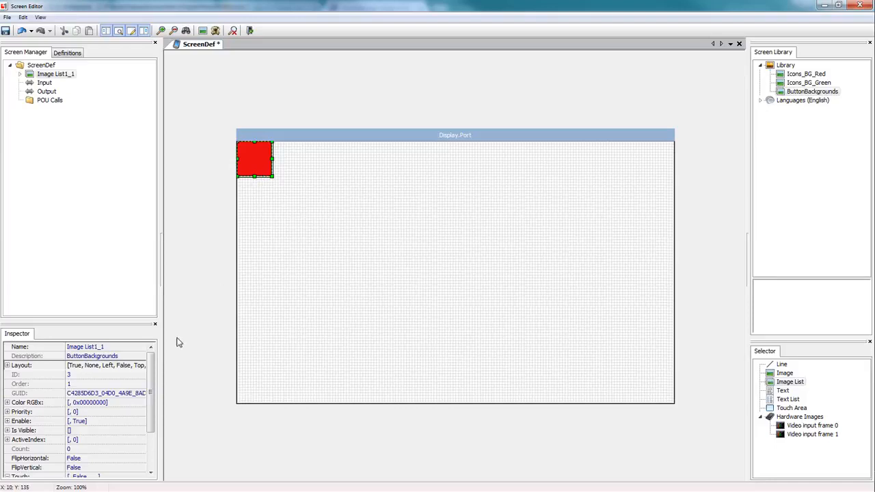
# Step: Set the ScreenDef's Width and Height constants to 64 to match the image list
pyautogui.scroll(-3)
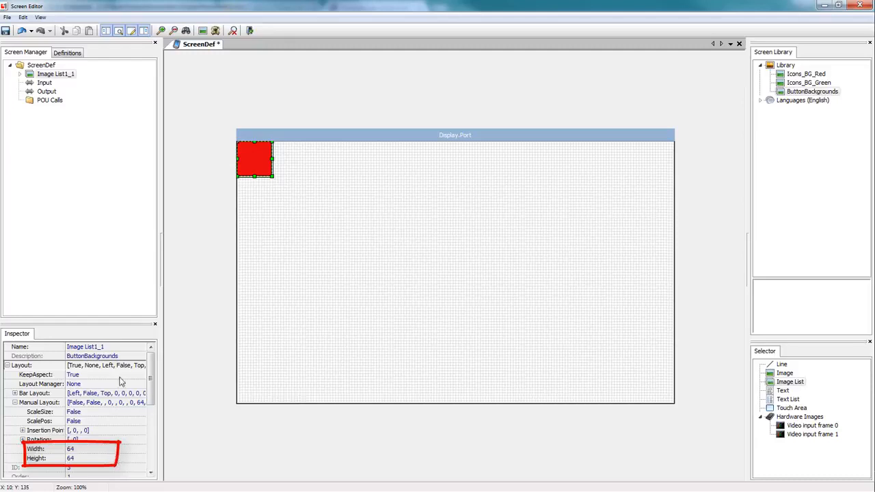
pyautogui.click(38, 65)
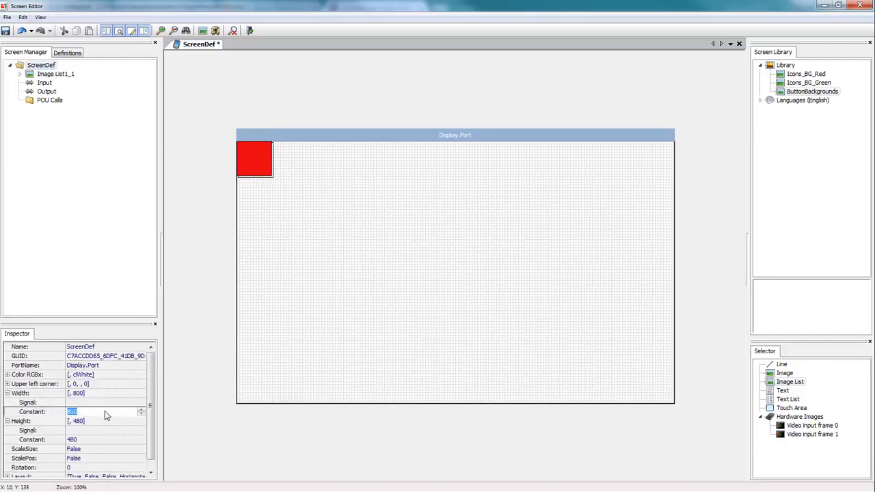
pyautogui.write('64')
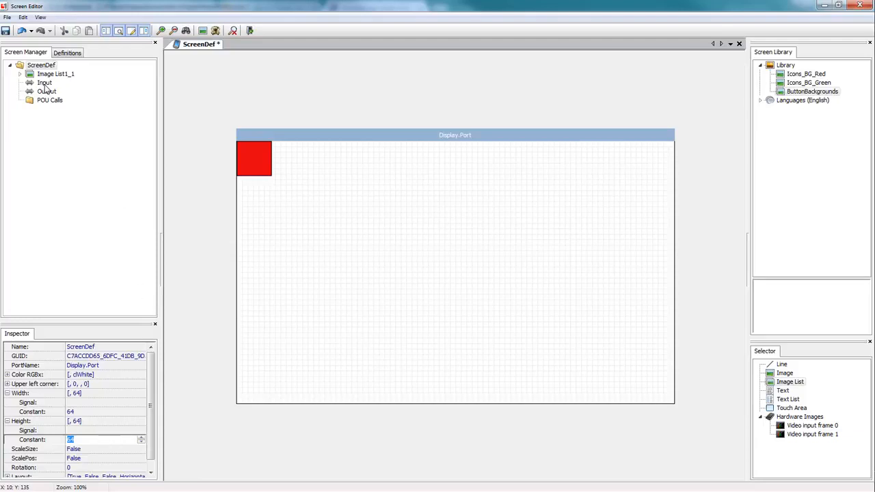
# Step: Add an S16 input named Index and set the image list's ActiveIndex signal to Input.Index
pyautogui.click(42, 82)
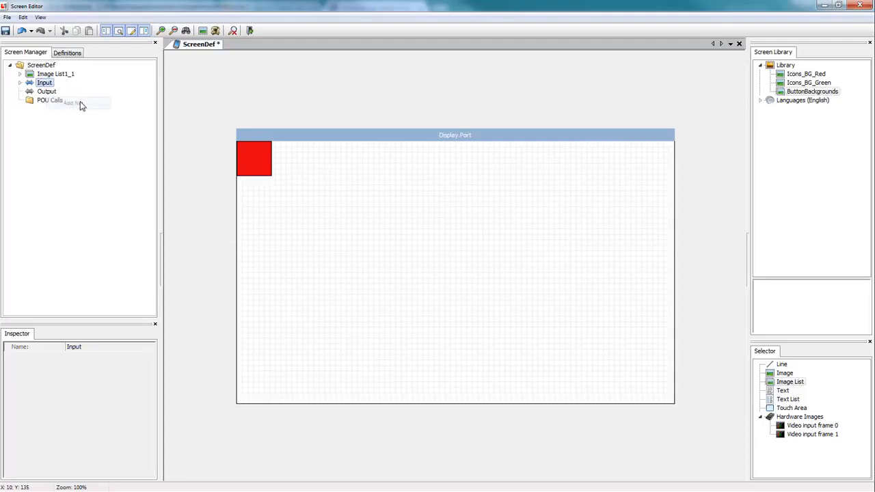
pyautogui.click(21, 82)
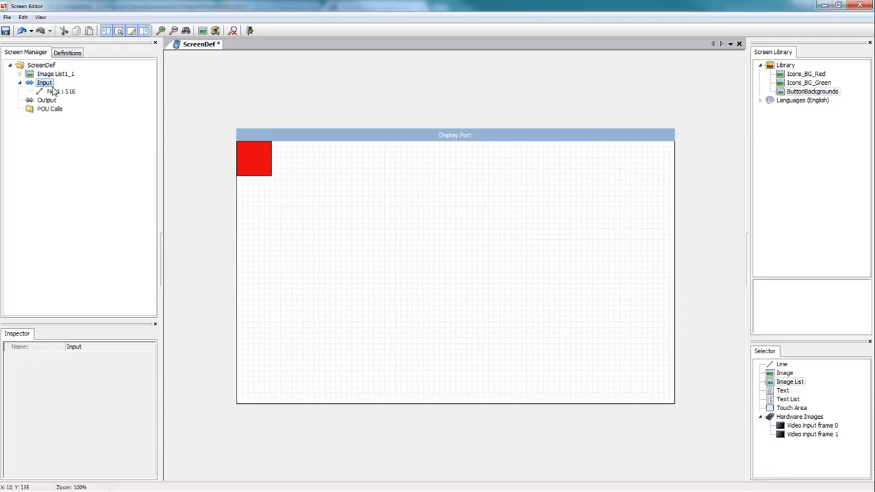
pyautogui.click(60, 90)
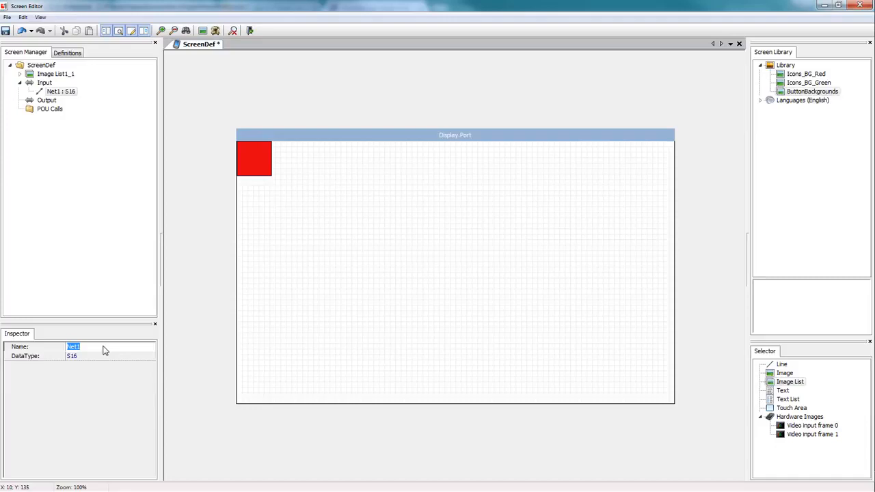
pyautogui.write('Index')
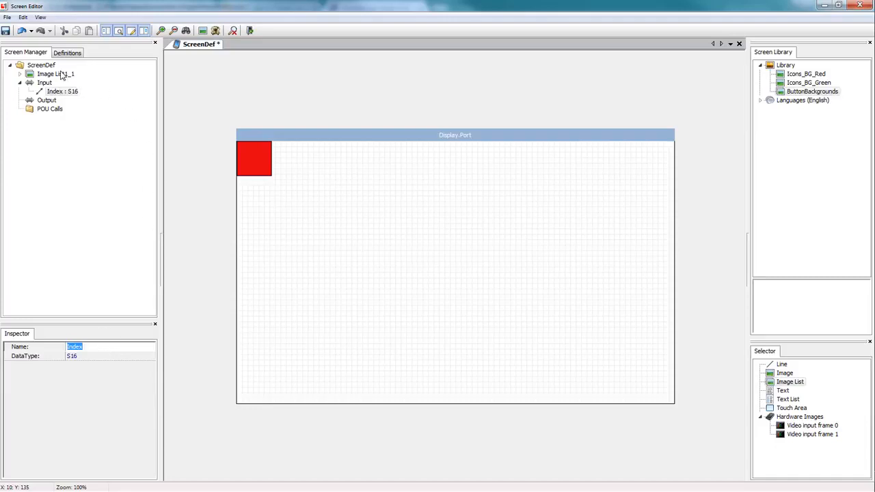
pyautogui.click(53, 74)
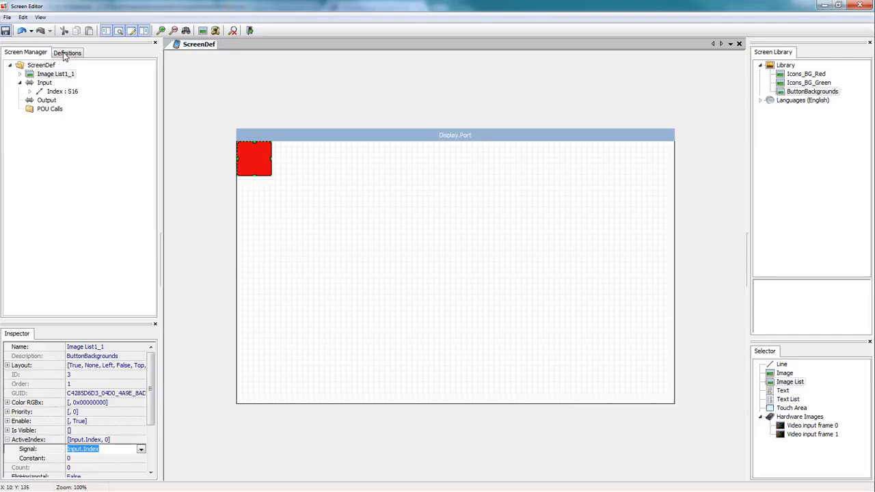
# Step: Switch to the Definitions tree and open the Main screen definition
pyautogui.click(76, 52)
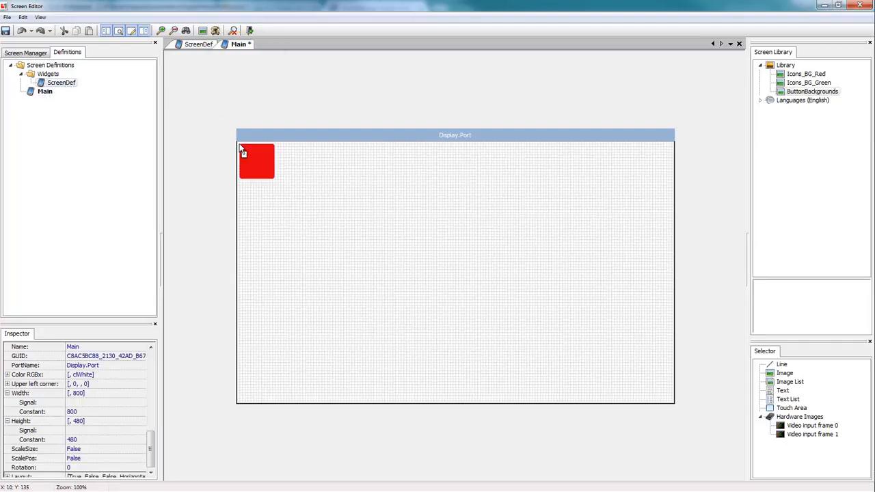
# Step: Drop a second ScreenDef widget below the first on Main and show the Screen Manager tree
pyautogui.click(257, 161)
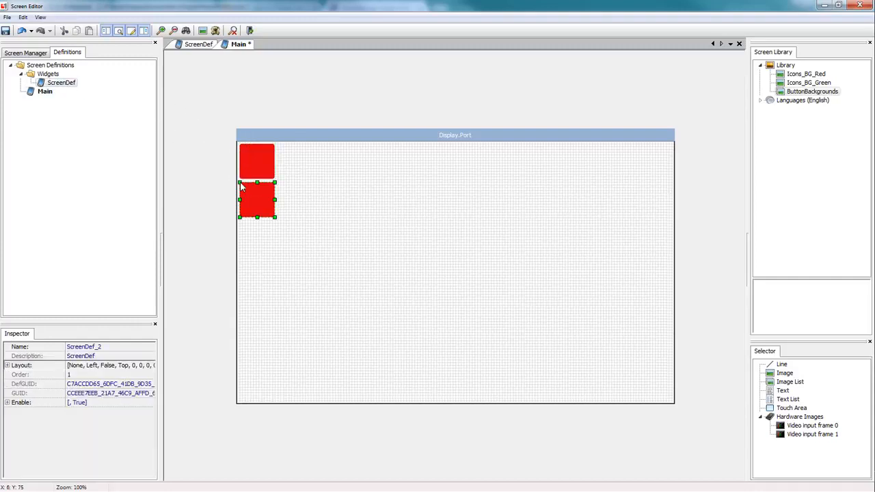
pyautogui.click(331, 240)
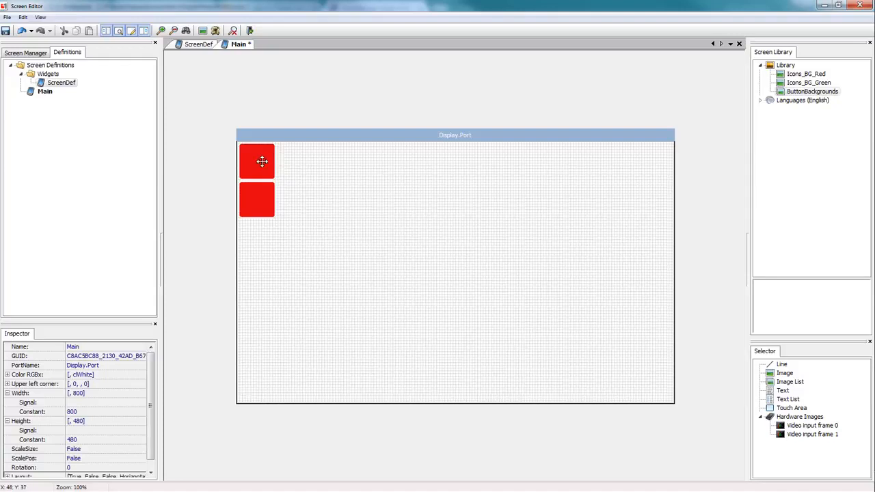
pyautogui.click(29, 52)
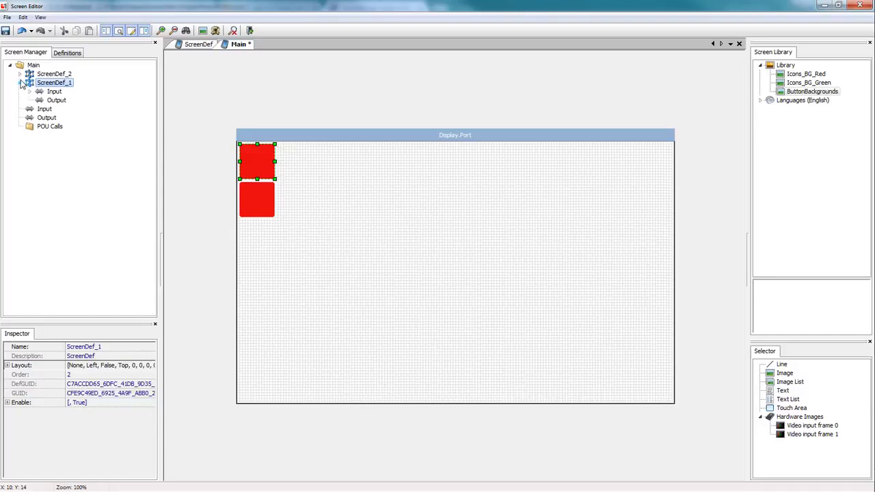
# Step: Expand the widget copies' inputs and enter a Constant for ScreenDef_2's Index, then select ScreenDef_1's Index
pyautogui.click(28, 74)
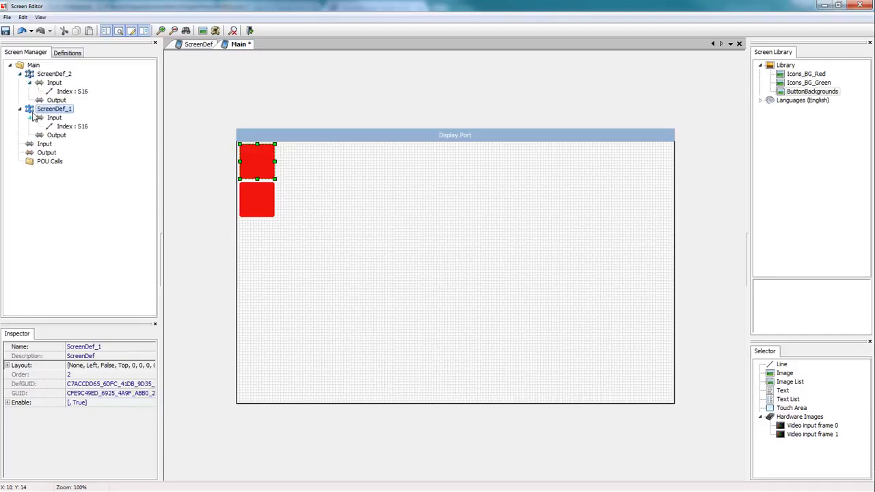
pyautogui.click(78, 91)
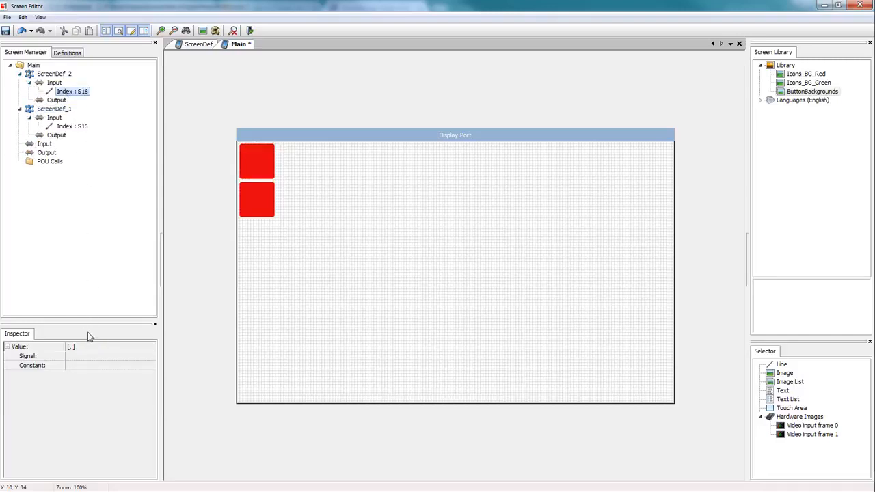
pyautogui.click(102, 365)
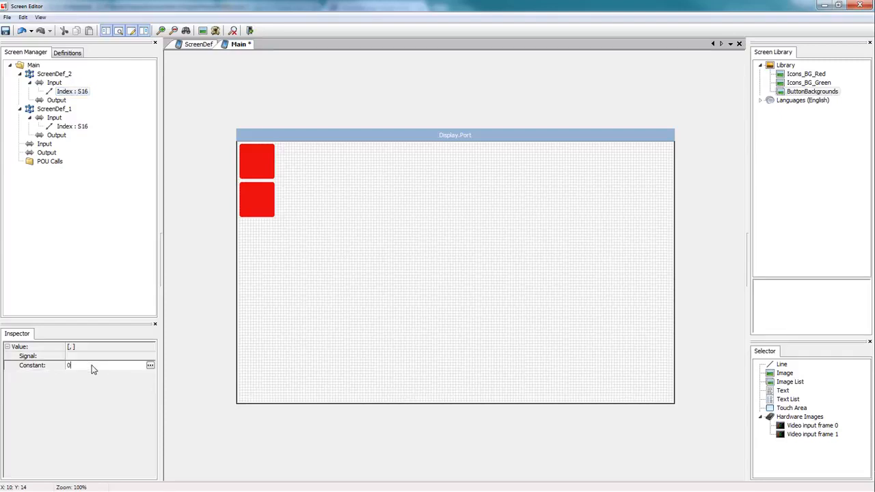
pyautogui.click(71, 125)
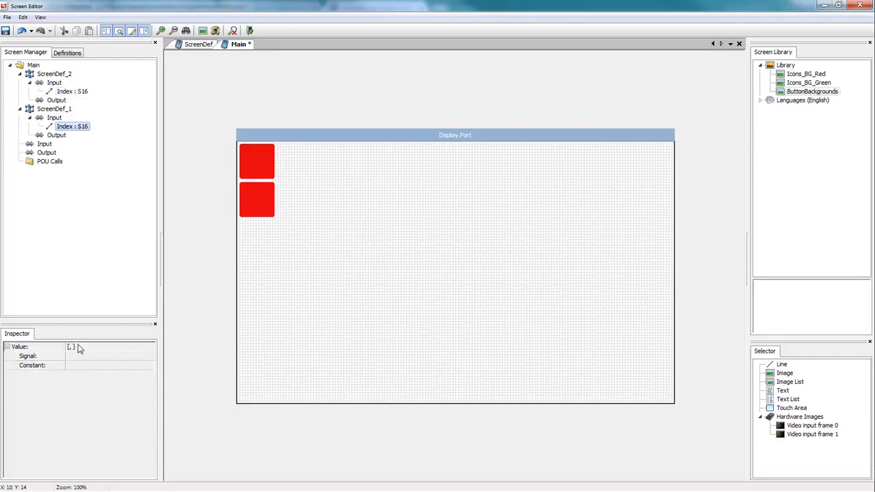